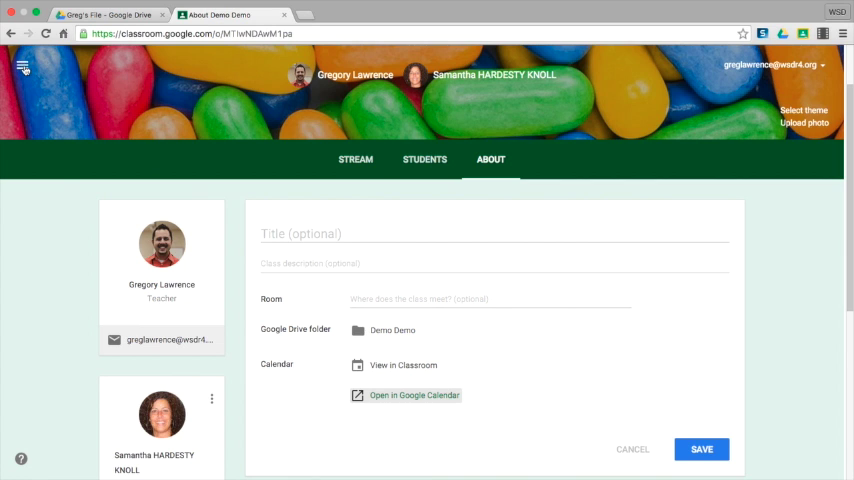
Step: From the Demo Demo class About page, launch its calendar in Google Calendar
click(22, 66)
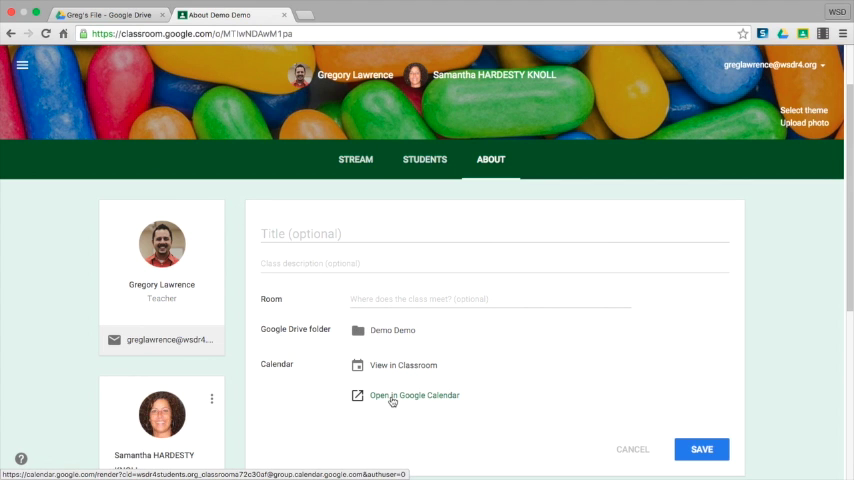
click(413, 395)
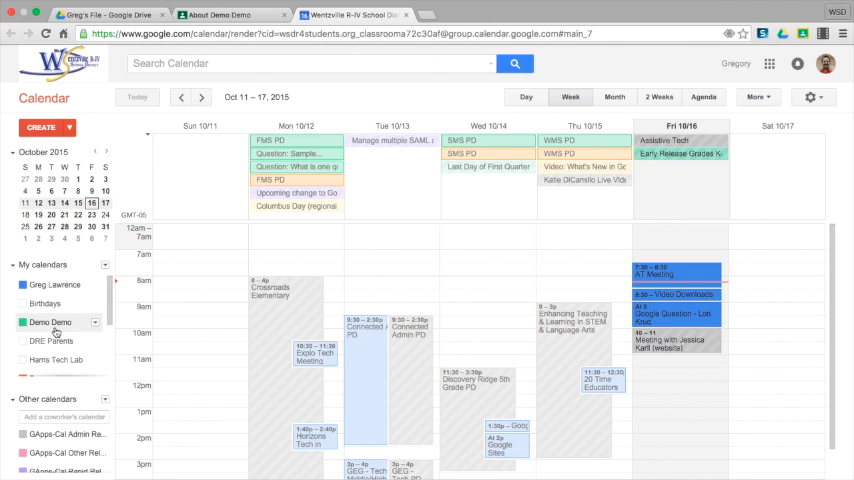
mouse_move(50, 322)
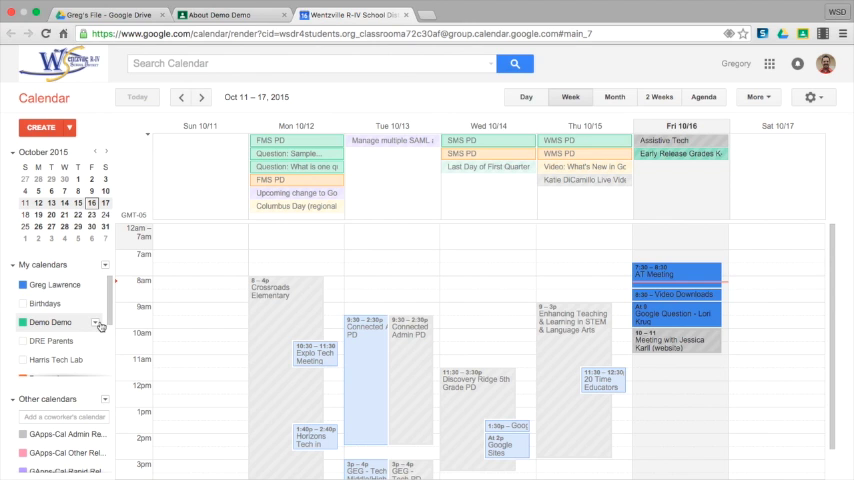
click(99, 322)
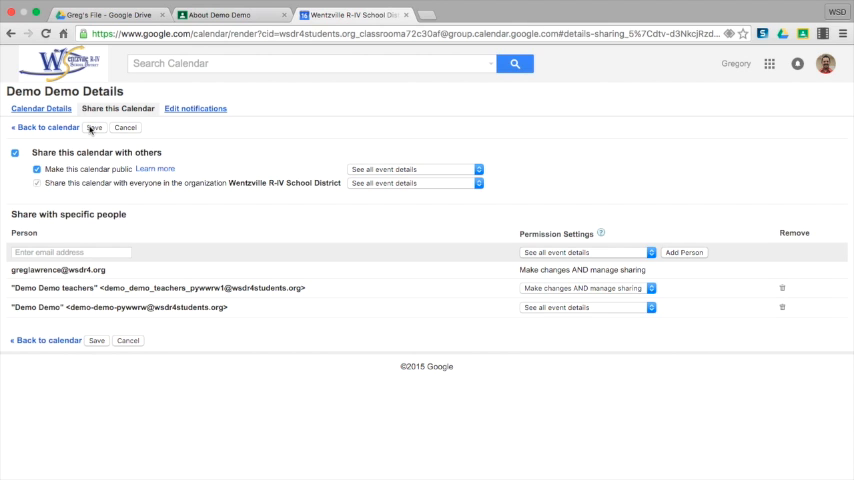
Step: Save the Demo Demo calendar's public sharing setting and return to week view
click(44, 127)
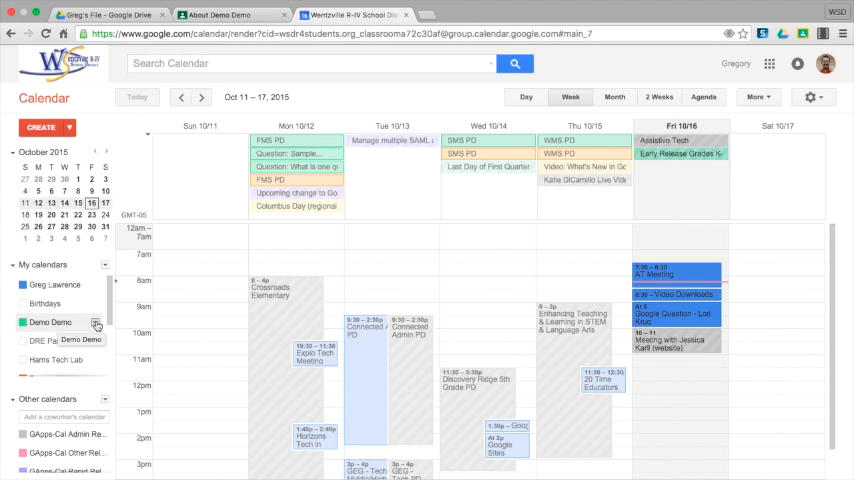
Step: Open the Demo Demo calendar's settings page from its dropdown menu
click(95, 322)
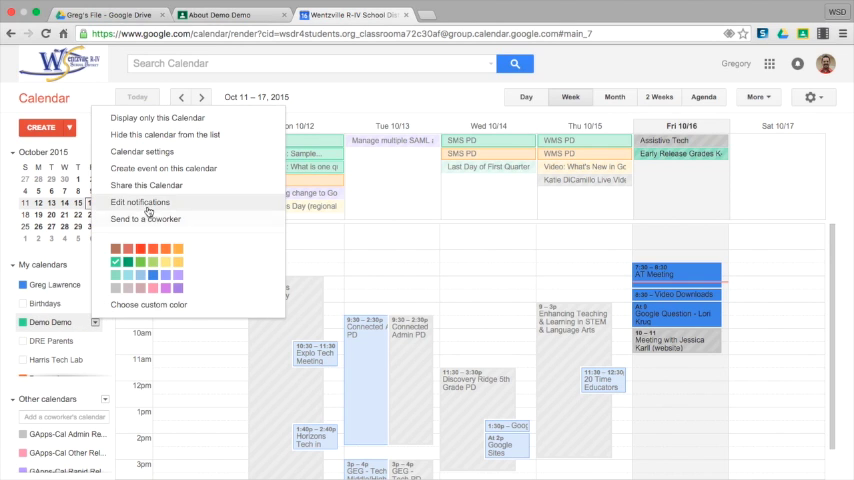
click(142, 151)
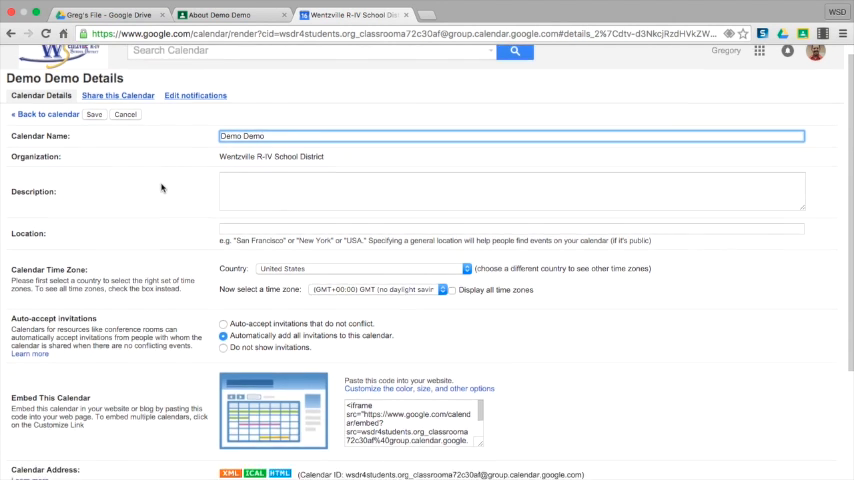
Step: Open the Demo Demo calendar's public HTML address, showing the October 2015 month view
scroll(down, 3)
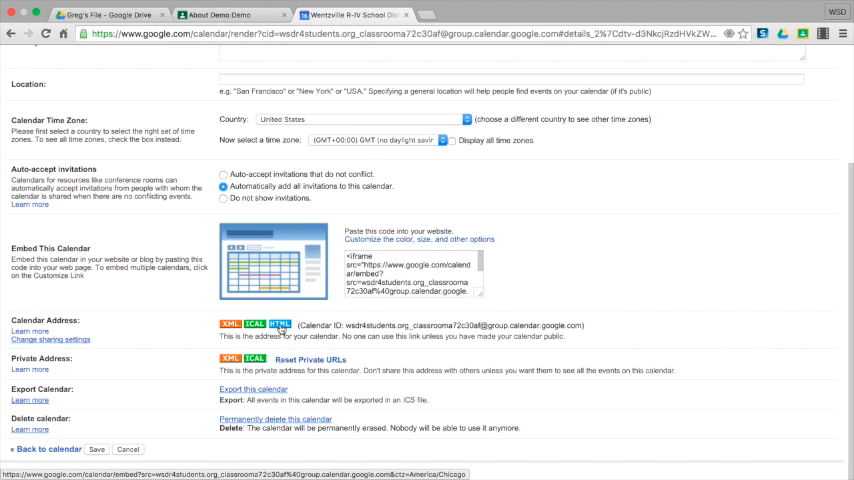
click(278, 324)
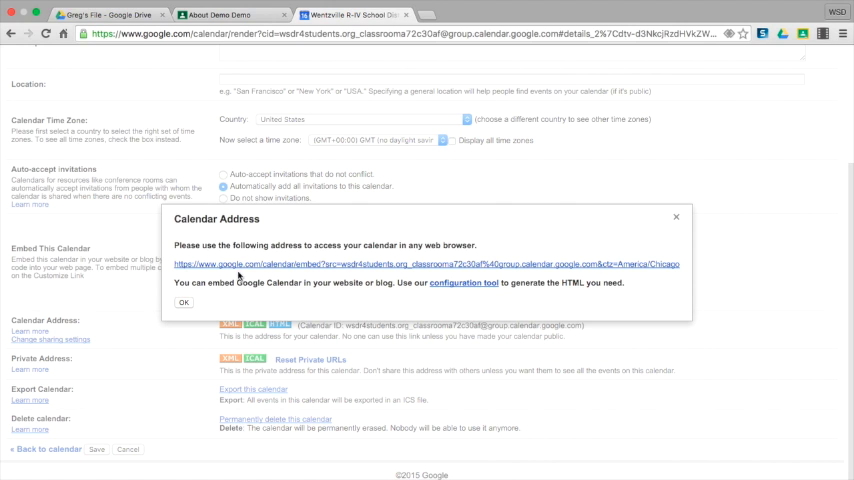
click(425, 264)
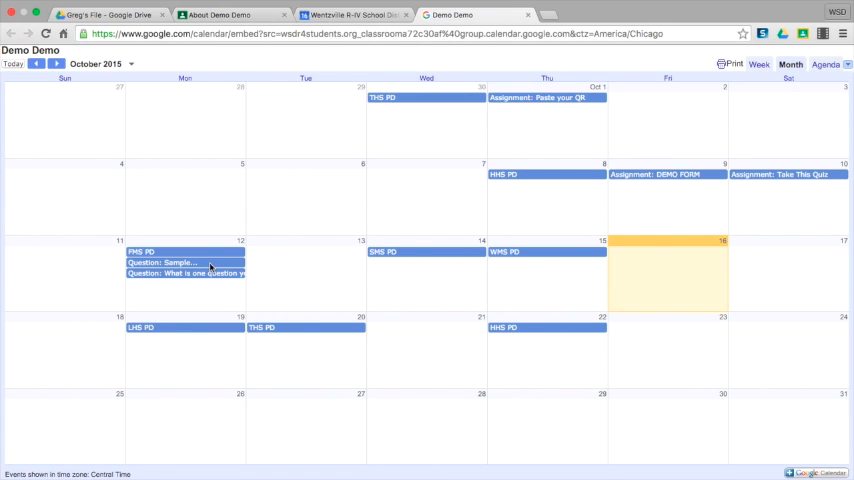
mouse_move(215, 233)
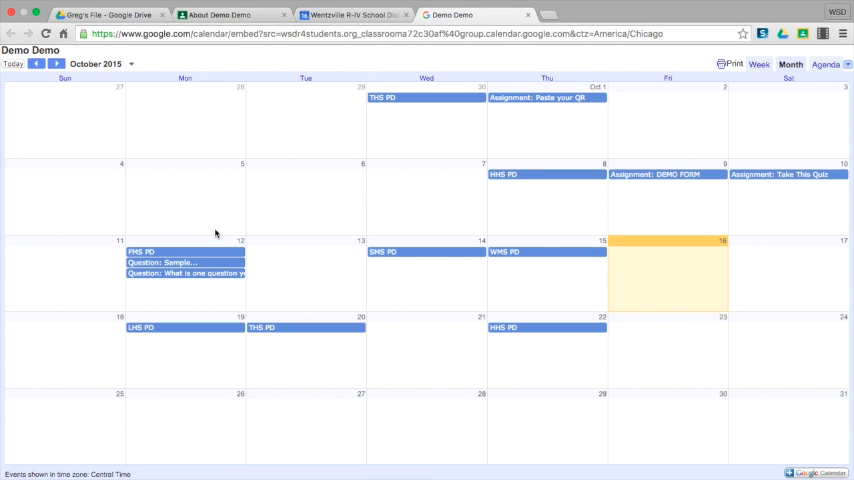